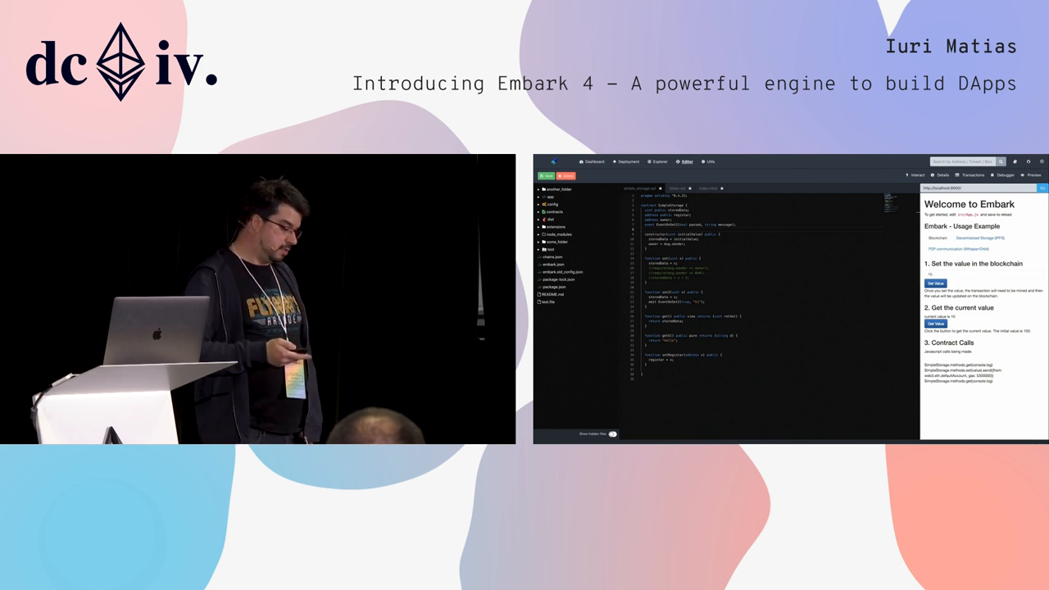
Switch to the Deployment page listing ManagerContract, Token and SimpleStorage with argument fields
left_click(627, 162)
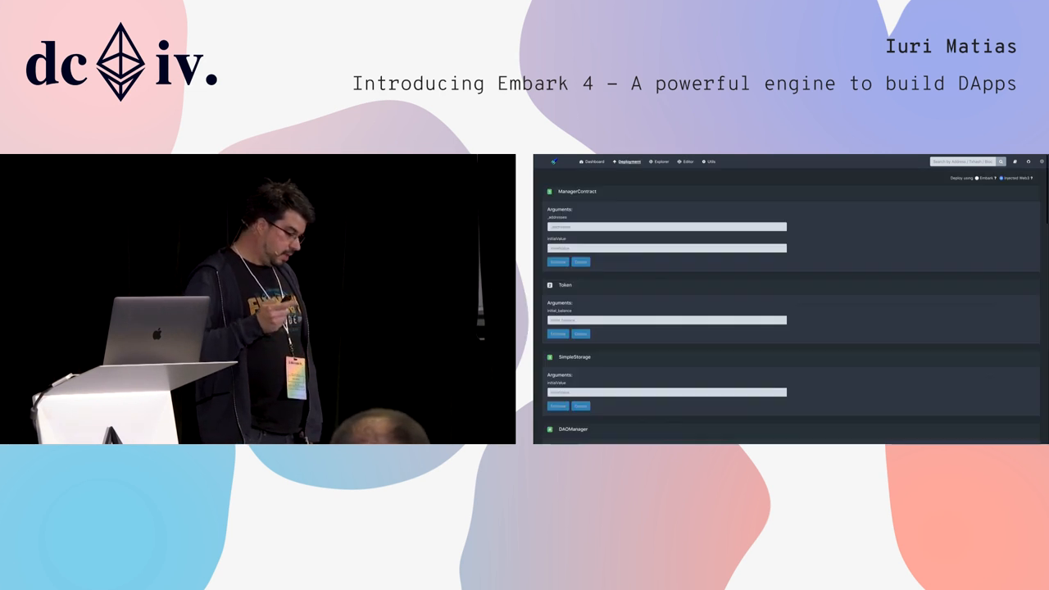